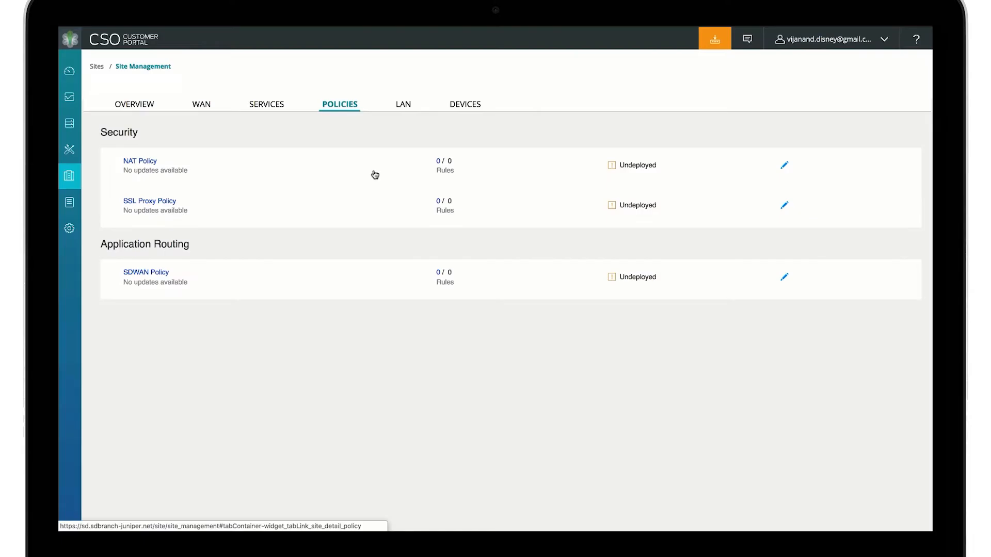
mouse_move(103, 109)
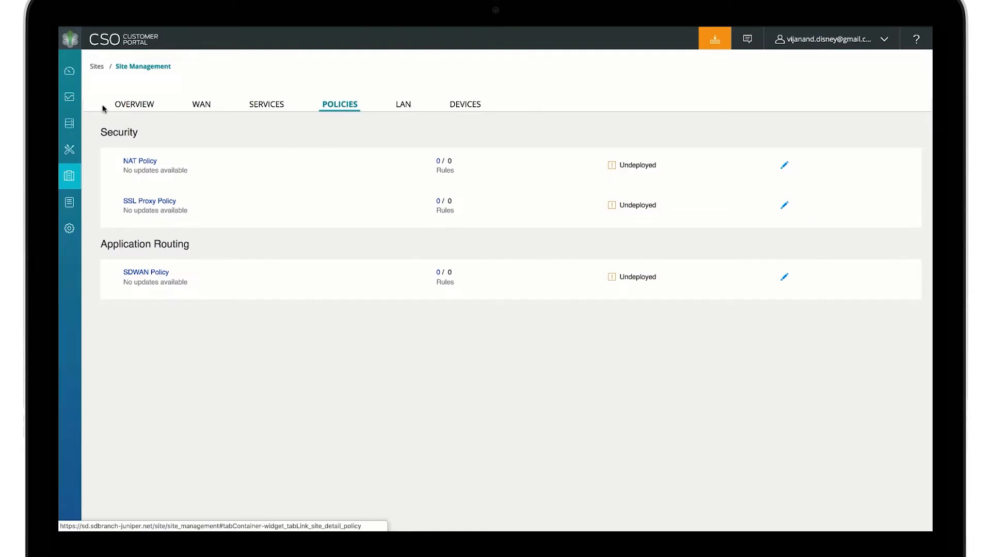
mouse_move(329, 118)
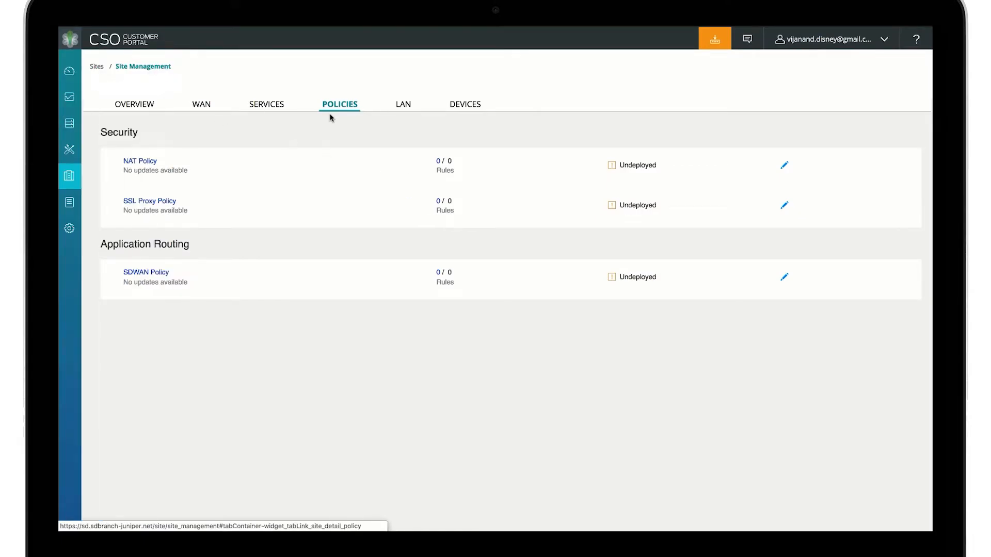
Add and save an AllSite_FW_Policy intent allowing source Staff to destination Internet
click(69, 150)
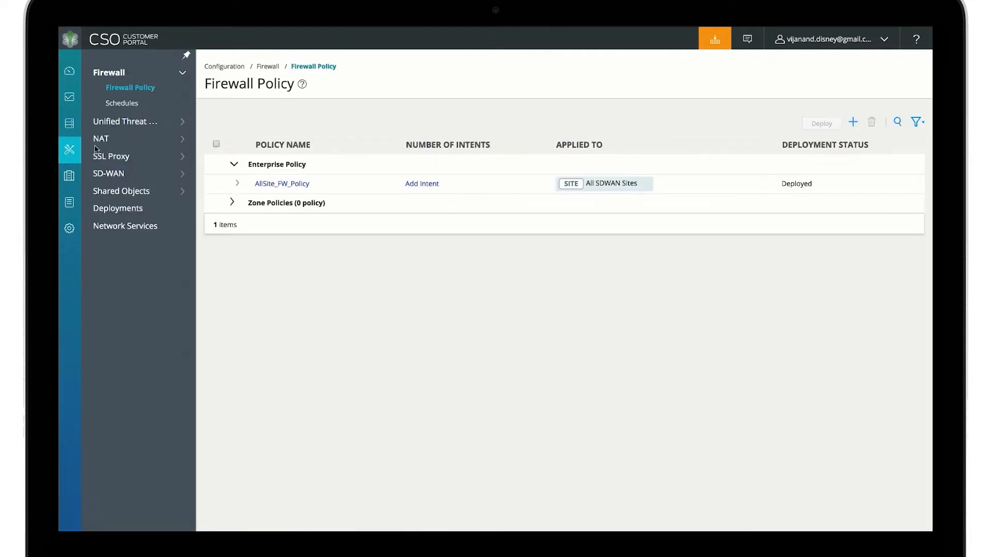
click(281, 183)
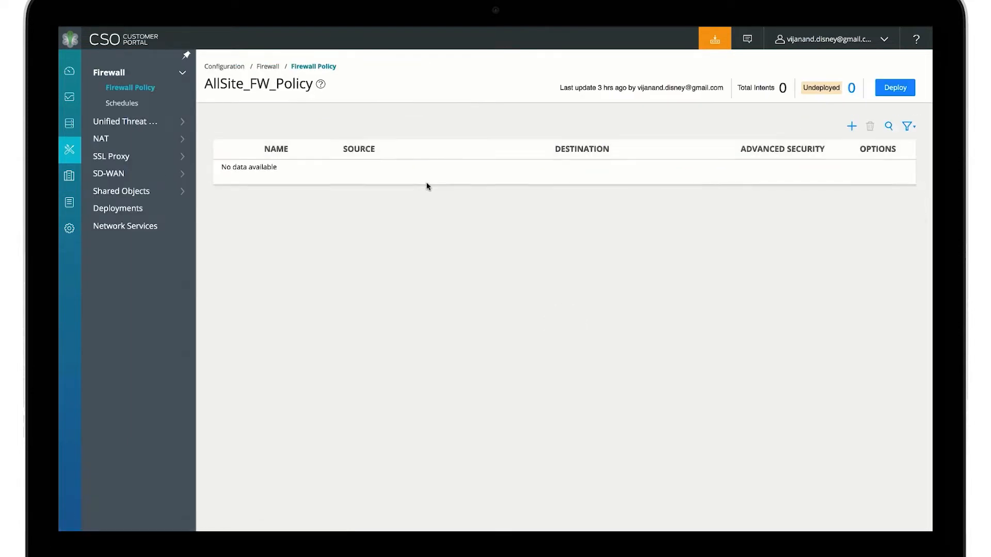
click(851, 126)
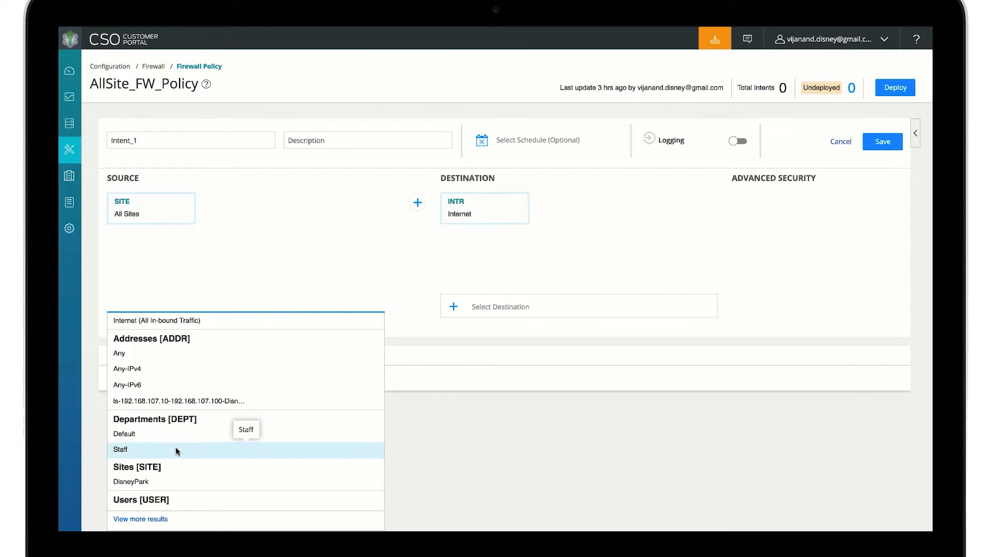
click(119, 449)
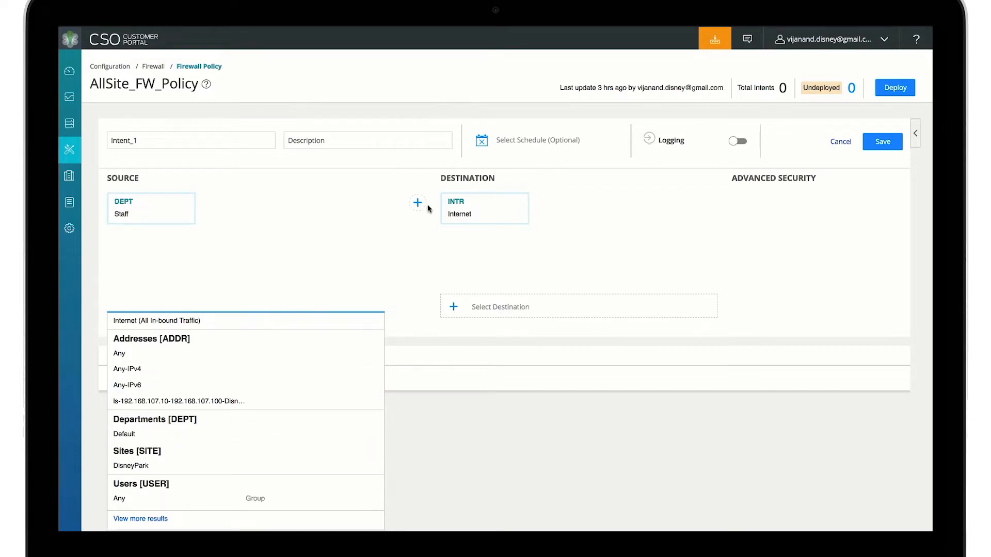
click(416, 203)
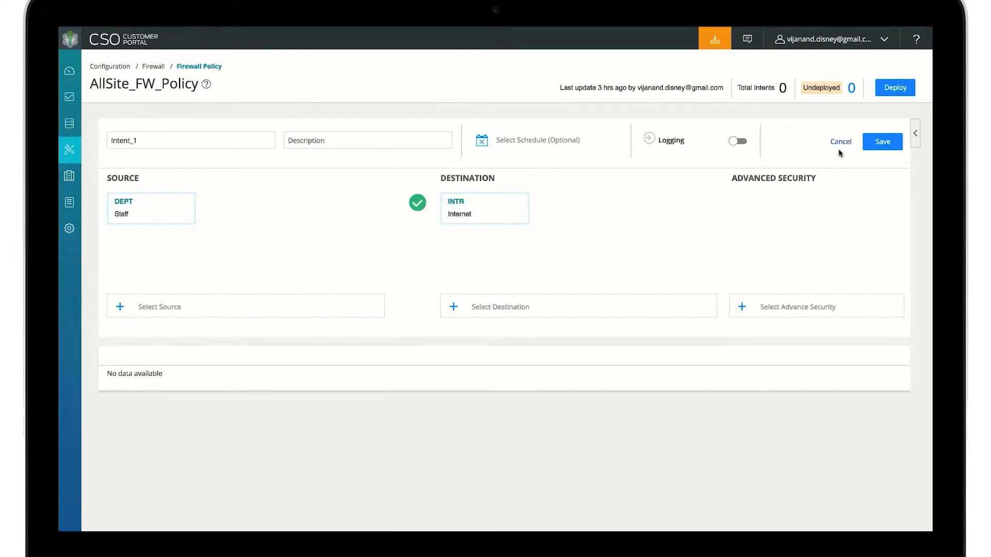
click(881, 141)
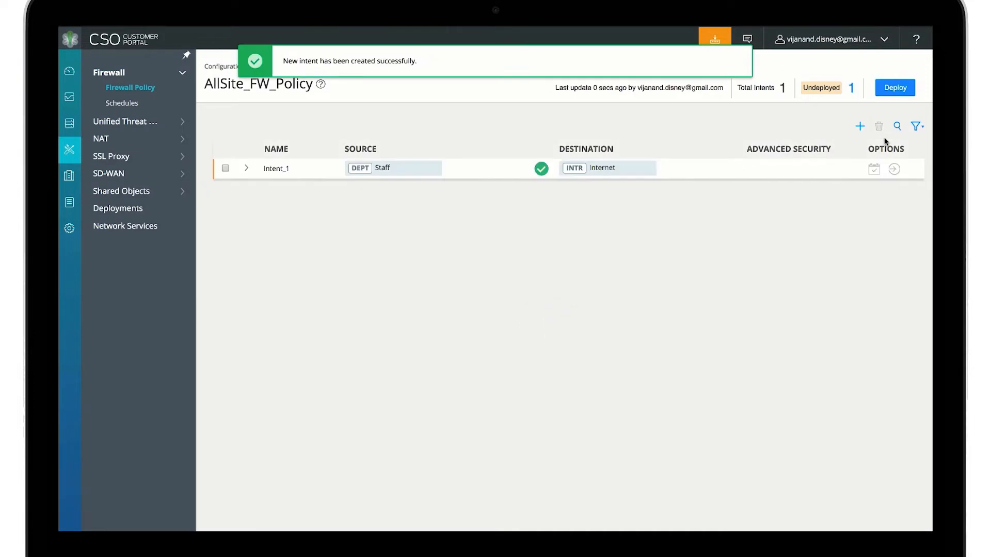
Deploy Intent_1 and review the configuration pushed to the DisneyPark site
click(225, 168)
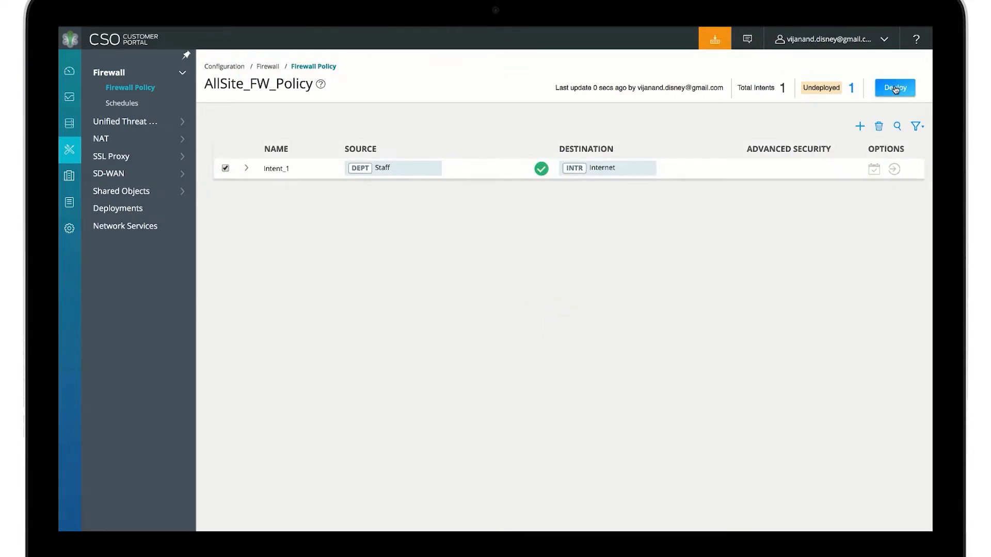
click(894, 87)
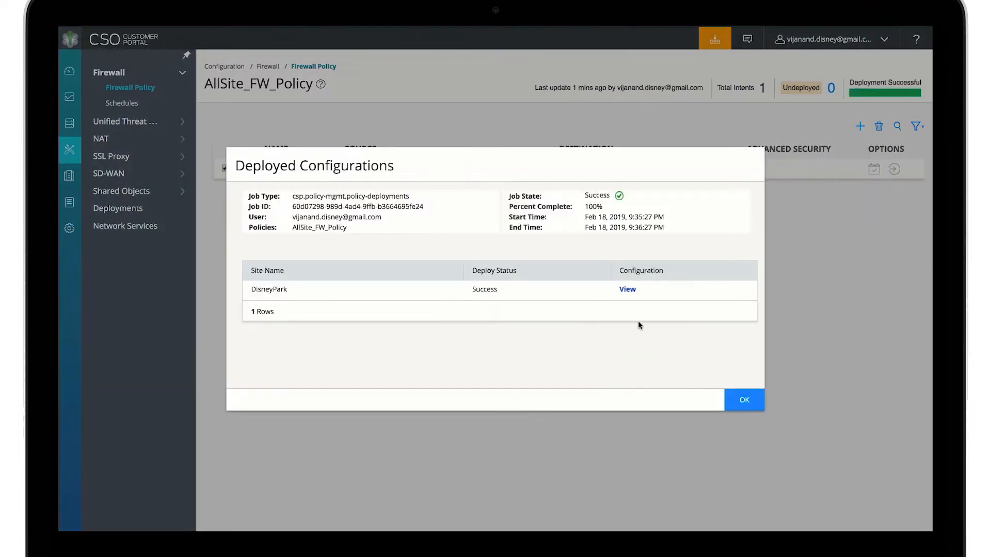
click(626, 289)
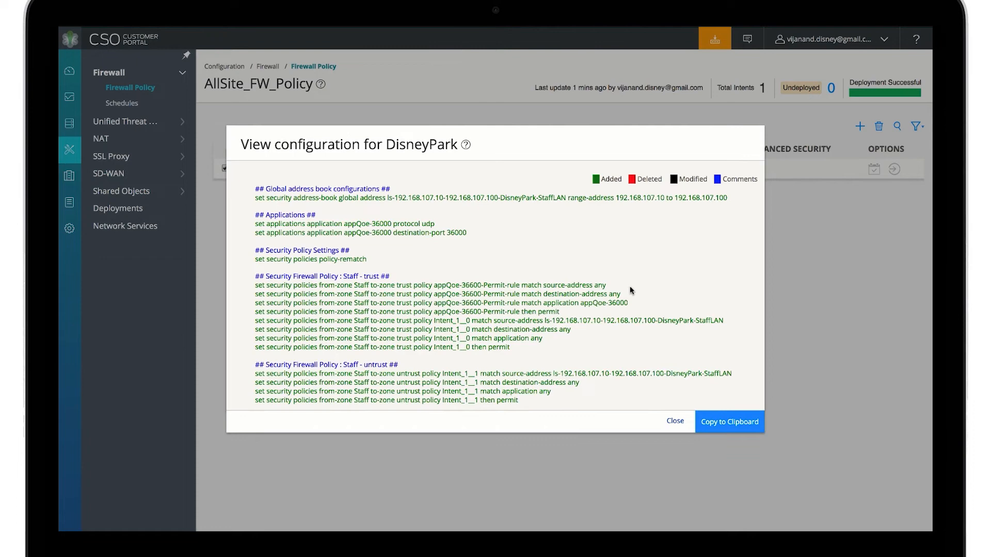
mouse_move(675, 425)
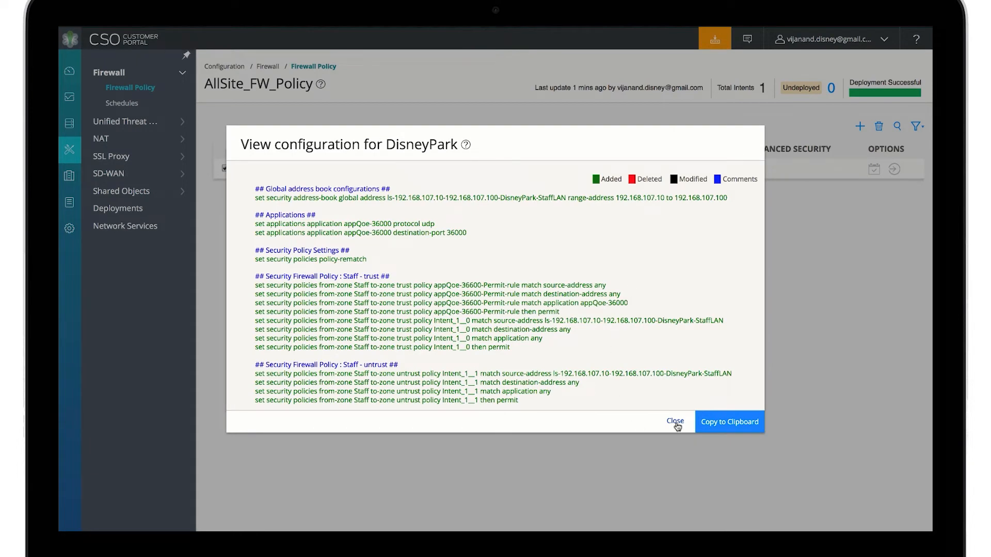
click(675, 422)
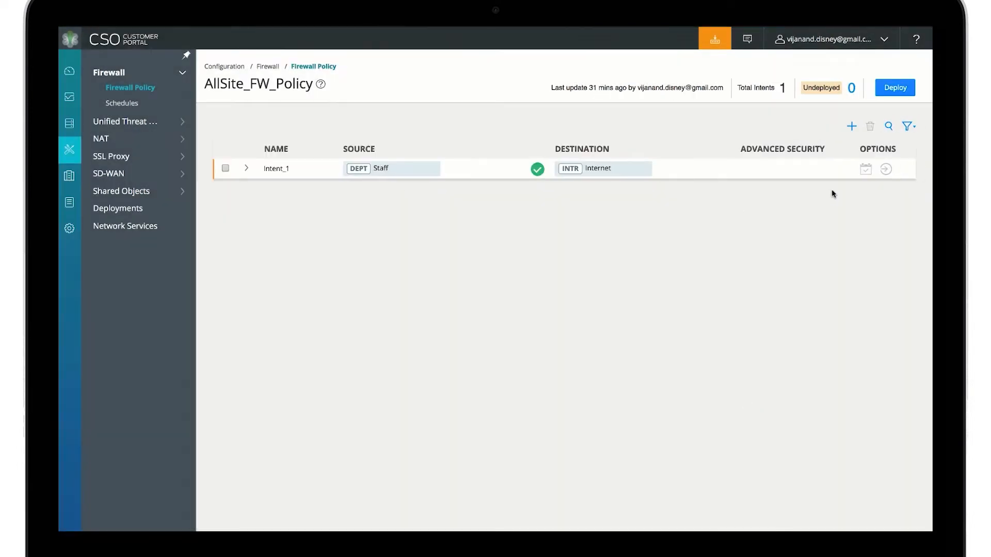
Add and save Intent_2 denying Staff traffic to YOUTUBE
click(851, 126)
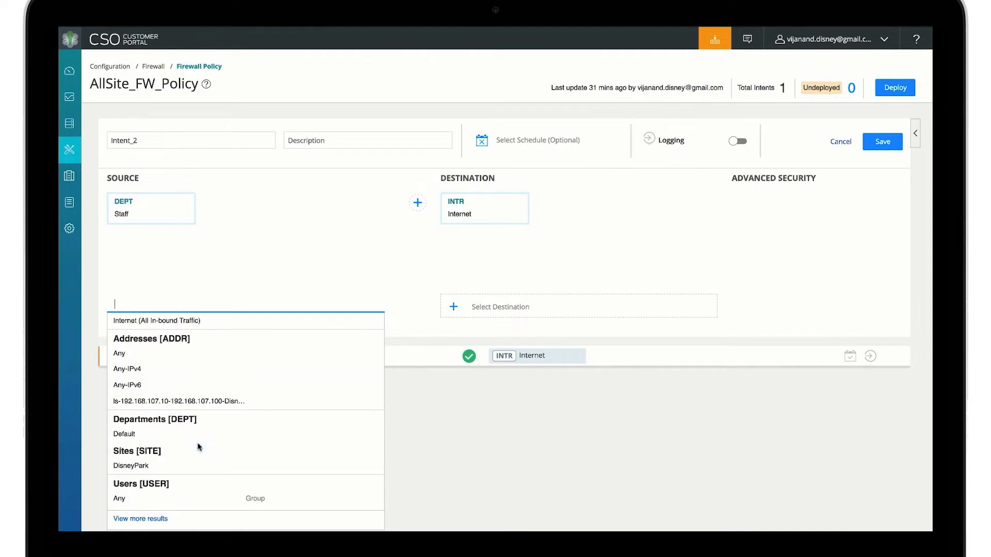
click(499, 306)
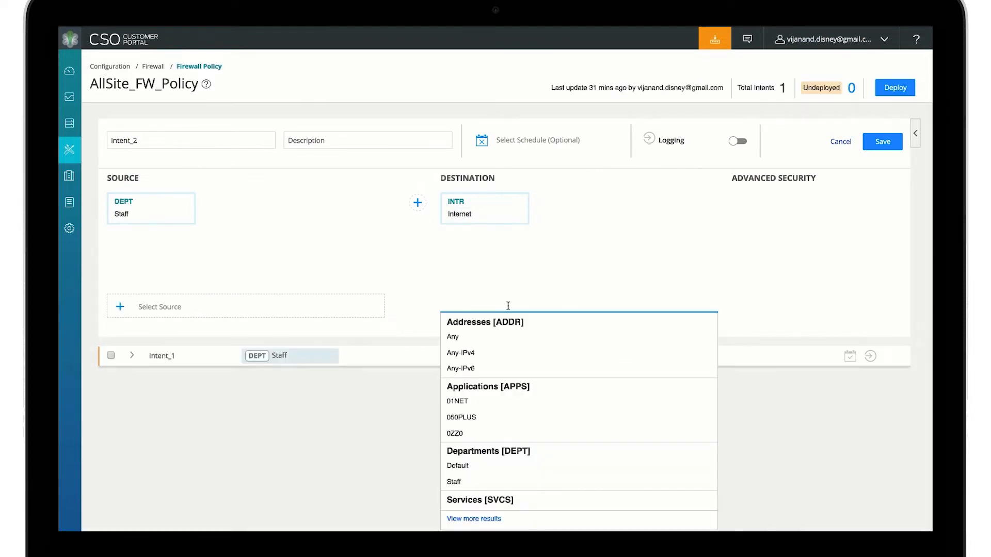
click(417, 202)
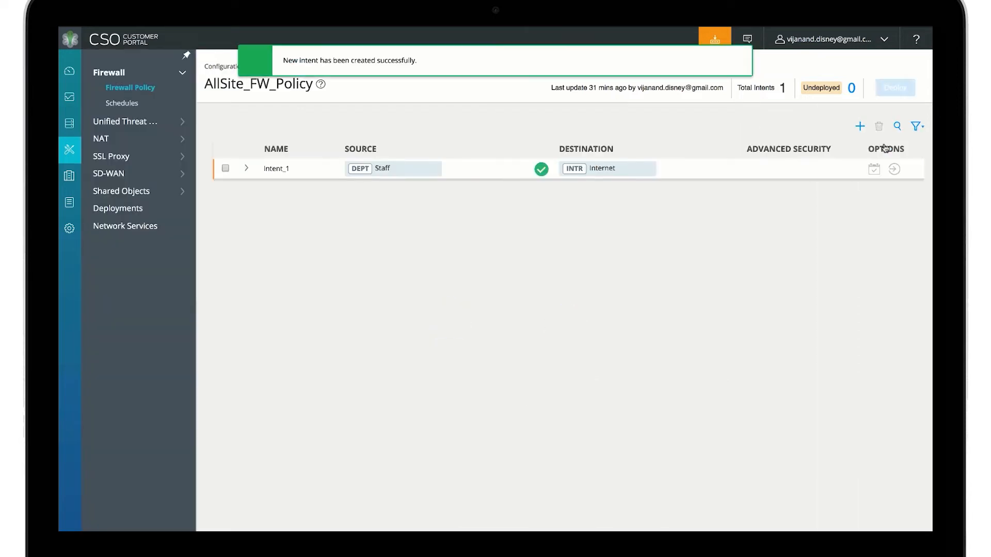
click(859, 126)
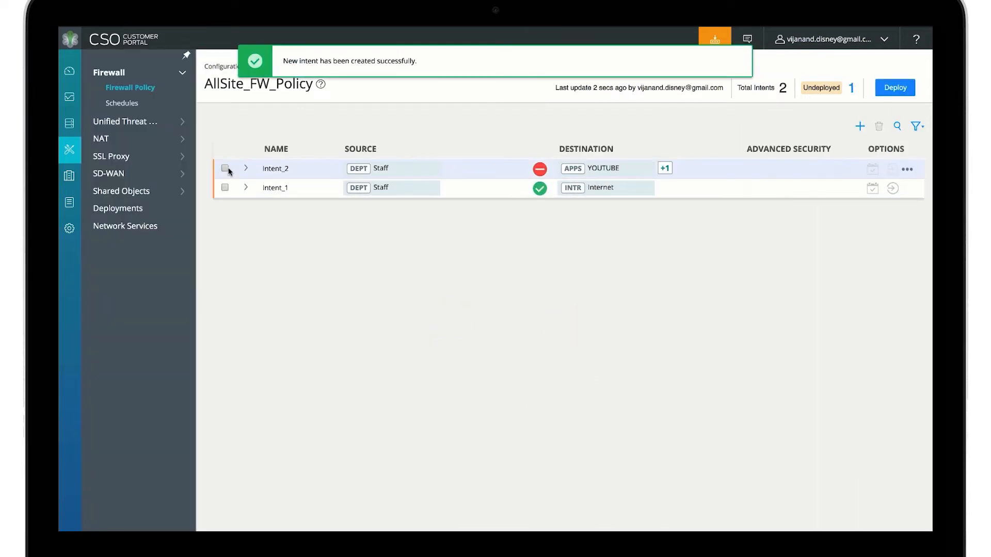
Deploy Intent_2 with Run now, then create zone policy InternetPolicy for VijayHomeFW
click(225, 168)
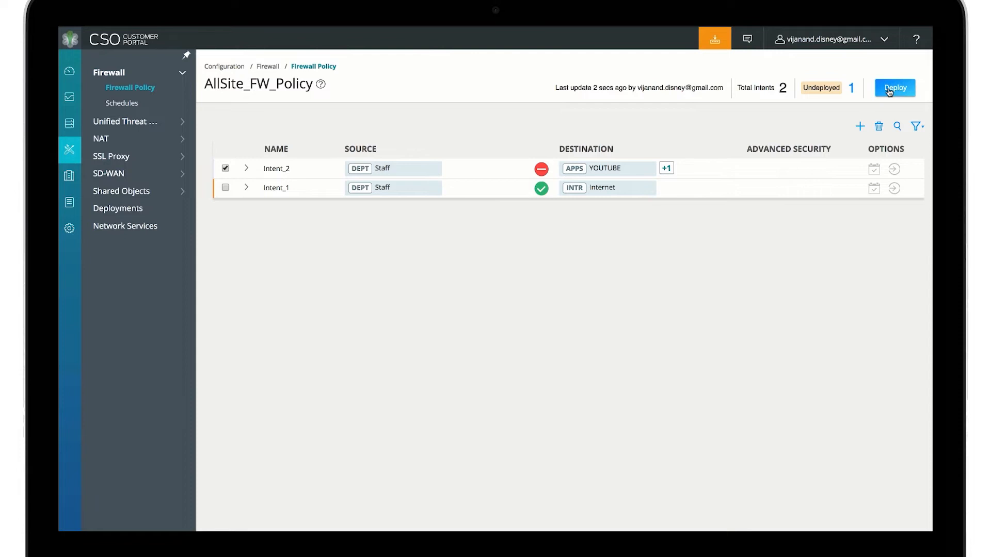
click(893, 88)
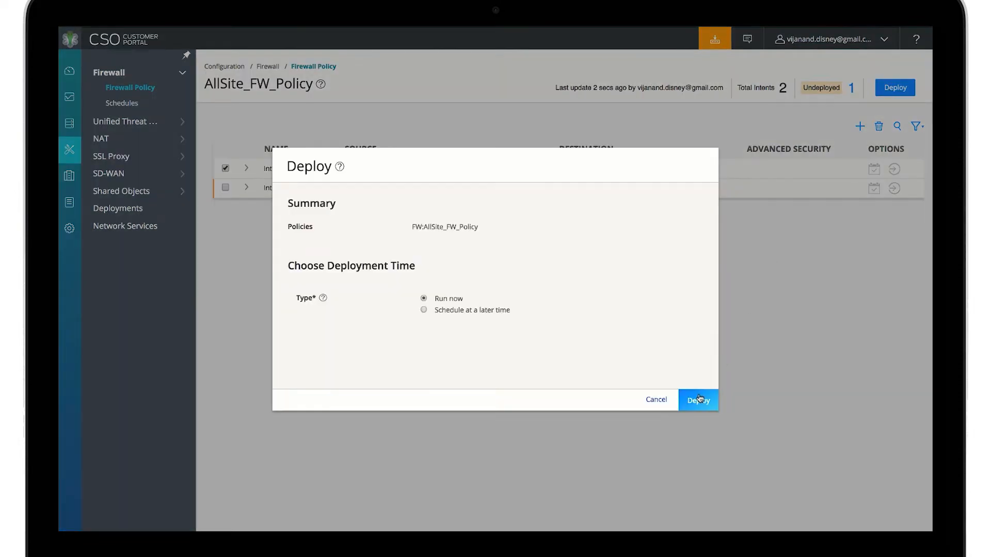
click(698, 399)
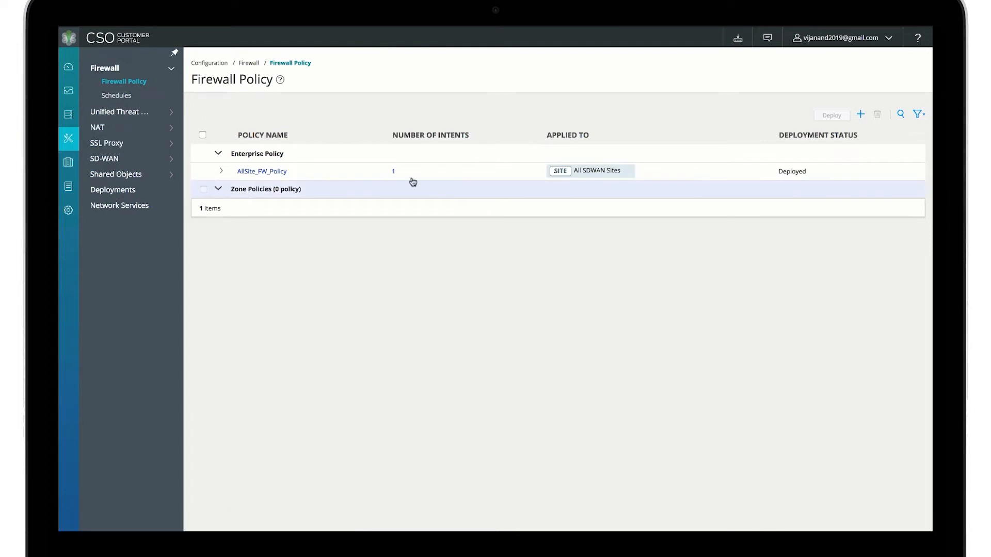
click(442, 301)
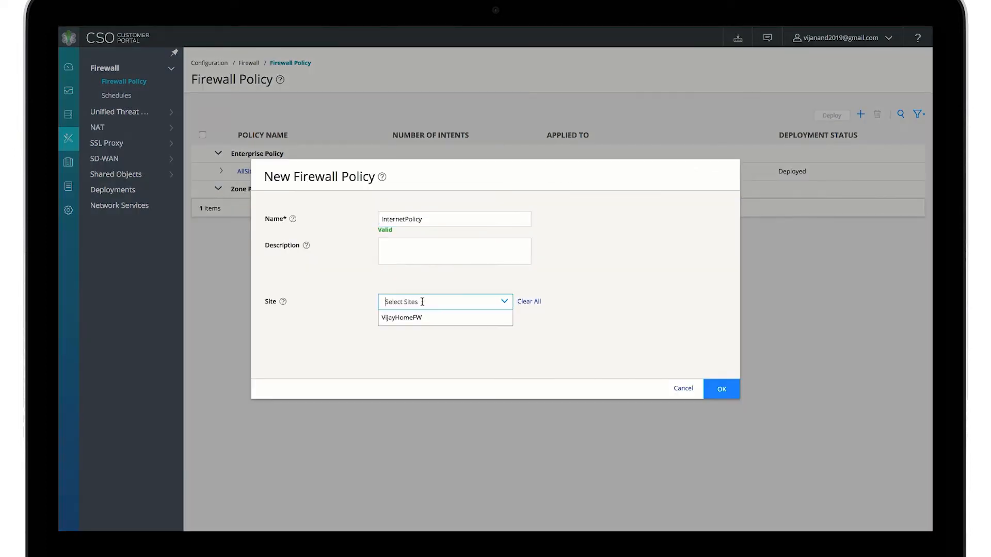
click(720, 389)
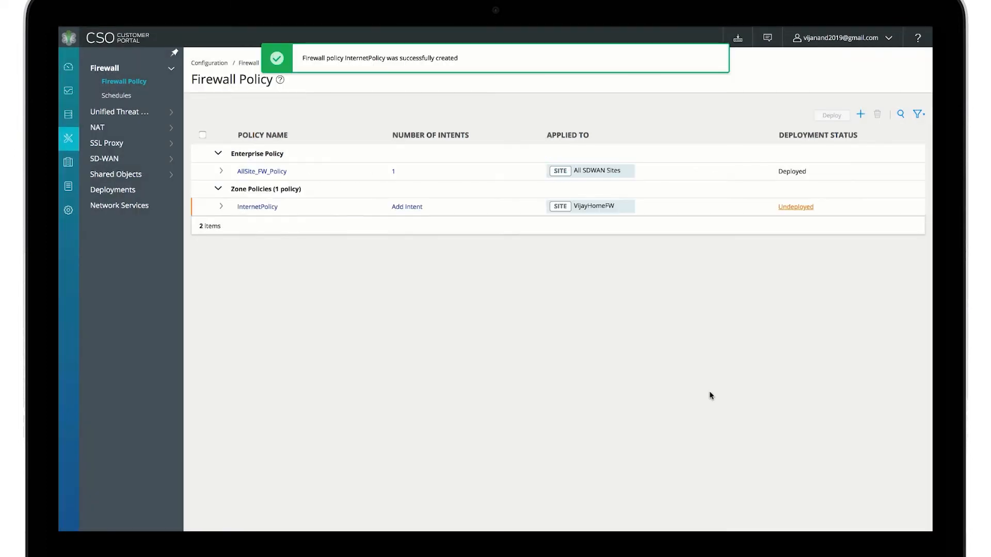
Add a logged Allow intent from zone trust to untrust in InternetPolicy and deploy it
click(406, 206)
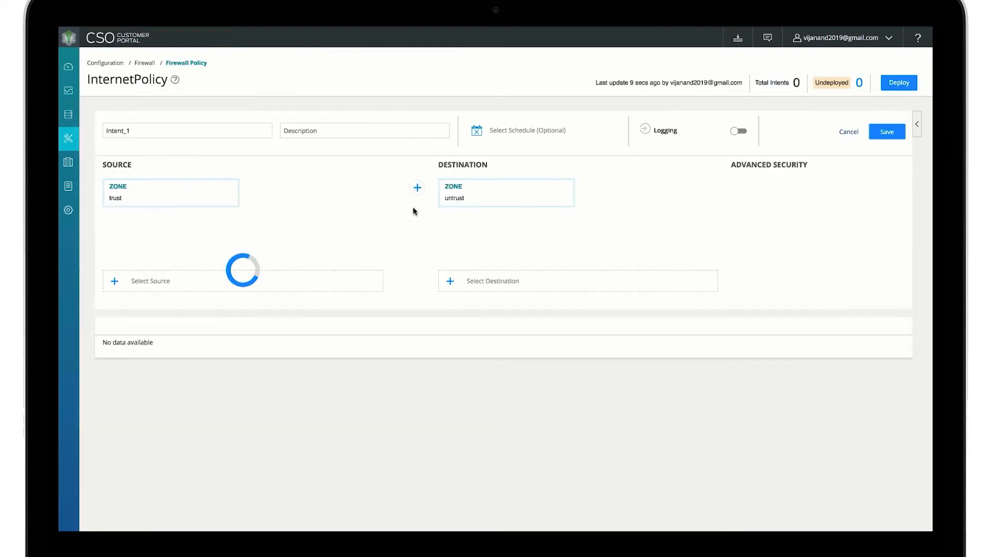
click(737, 130)
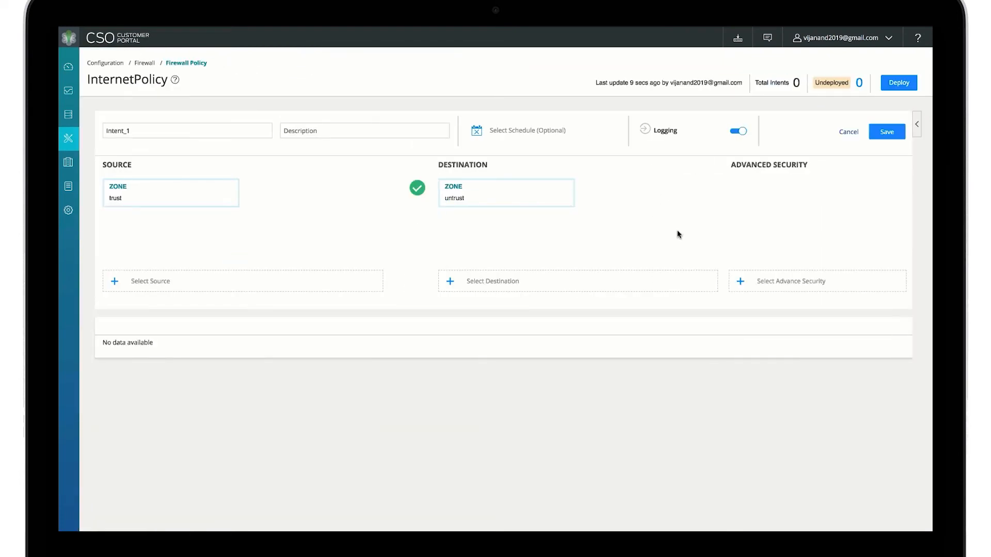
click(886, 131)
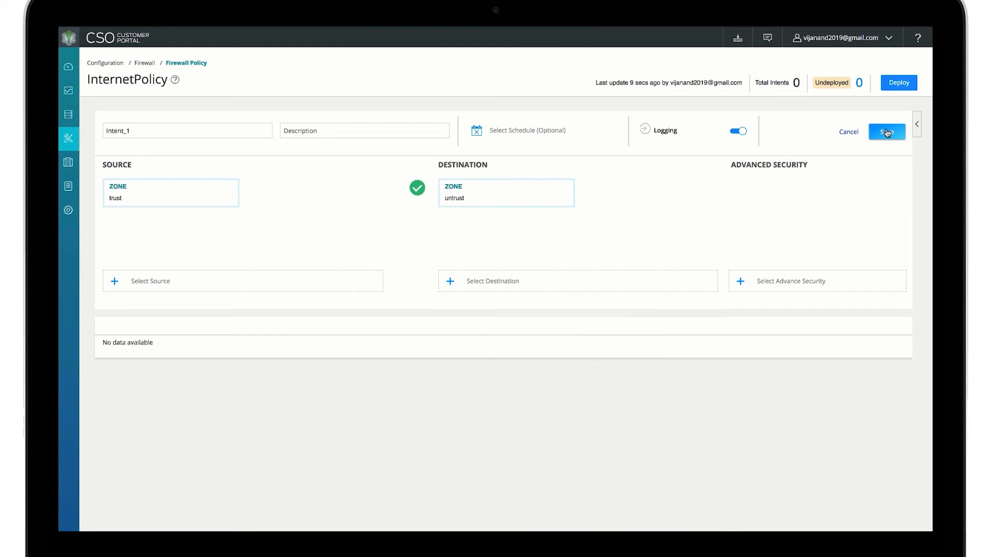
click(886, 132)
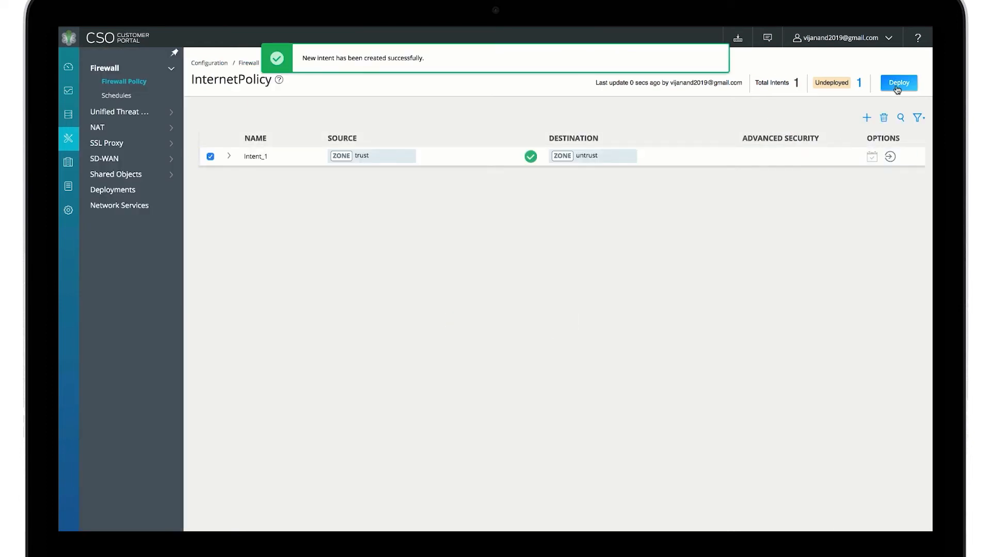
click(897, 83)
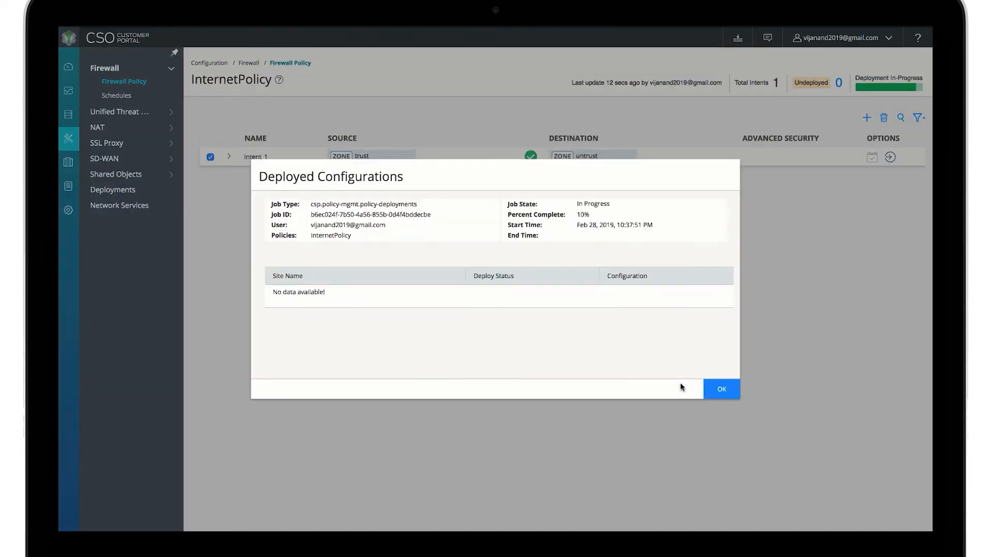